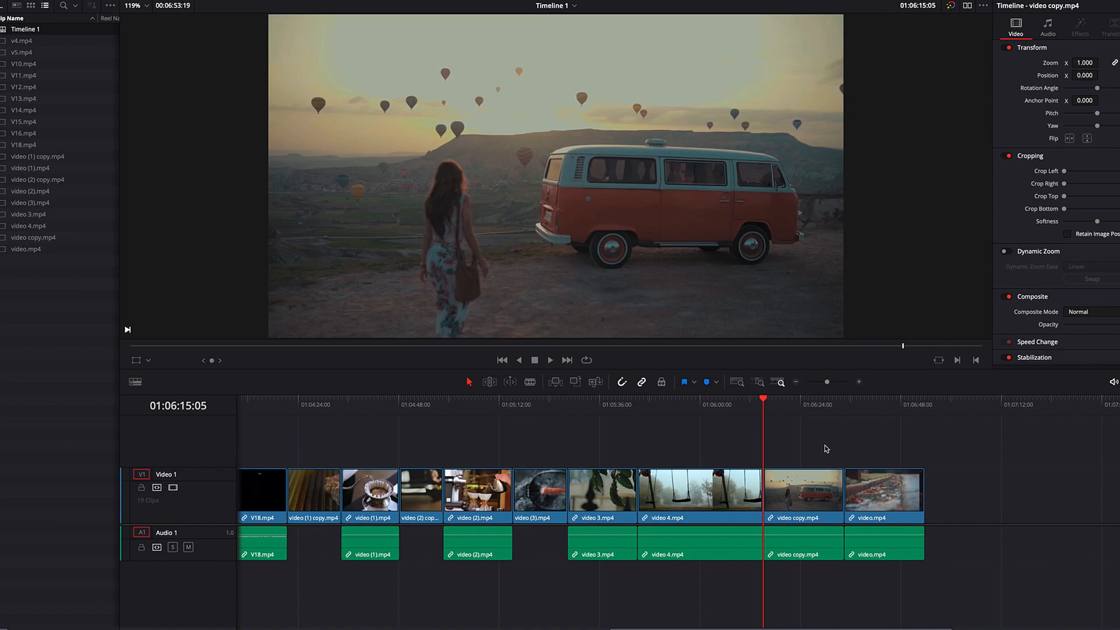
mouse_move(921, 11)
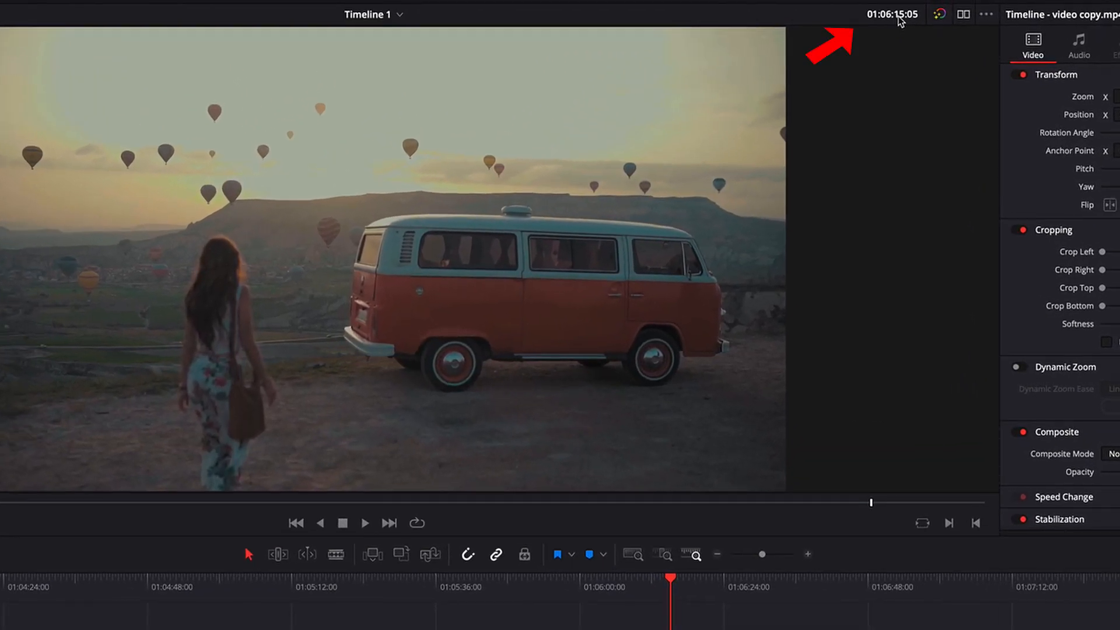
Jump the playhead to 01:02:00:00 via the viewer timecode, landing on V12.mp4
left_click(890, 14)
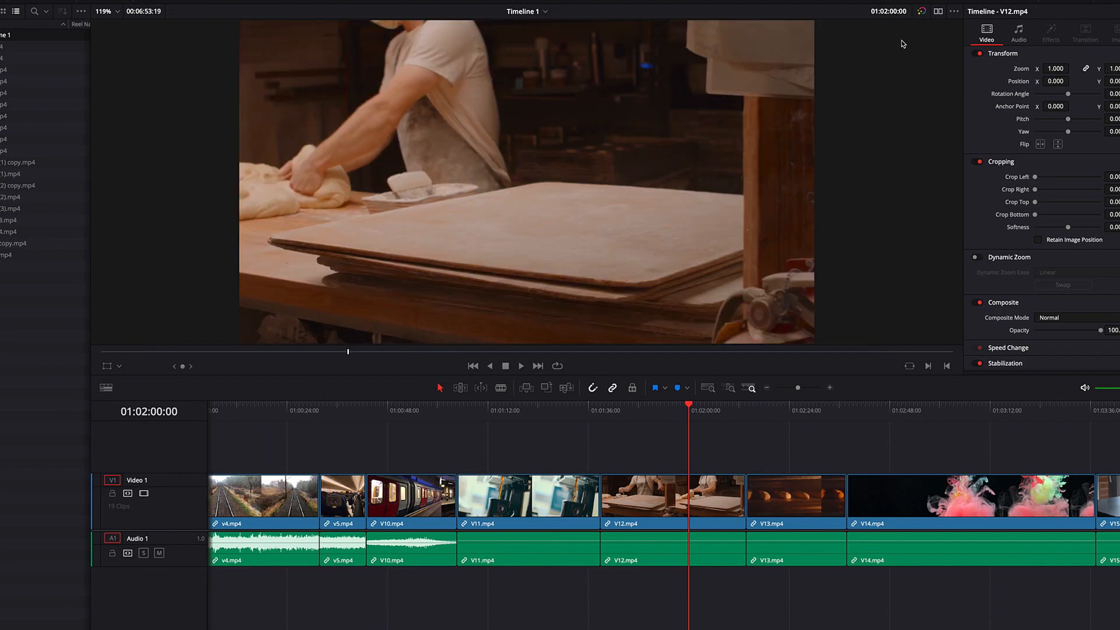
mouse_move(838, 440)
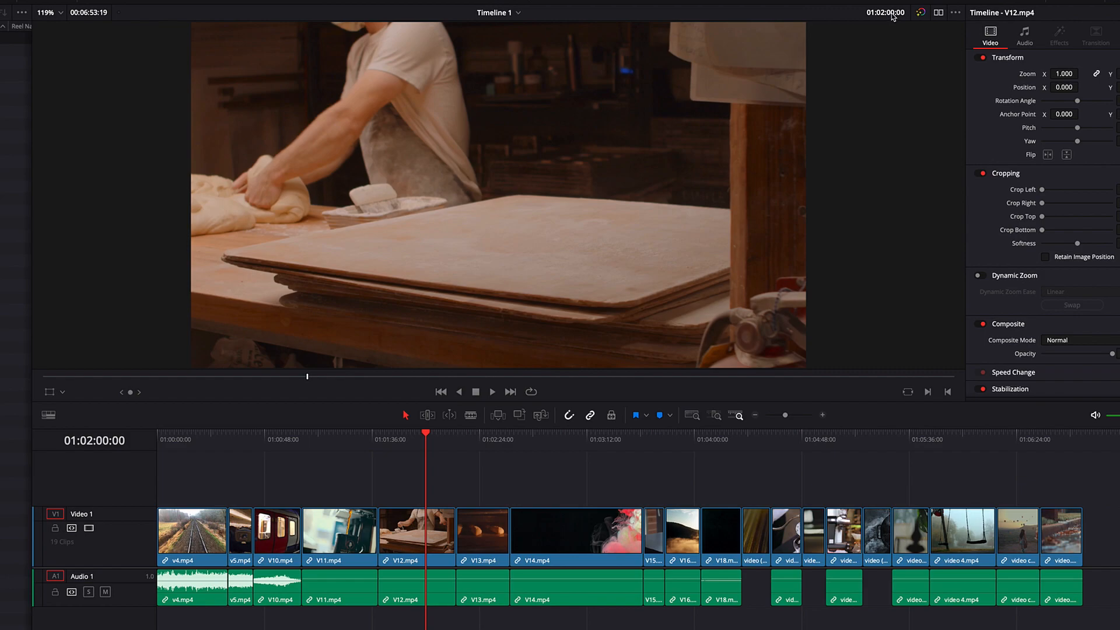
Enter 01:06:15:05 in the viewer timecode to return to the van clip video copy.mp4
left_click(885, 12)
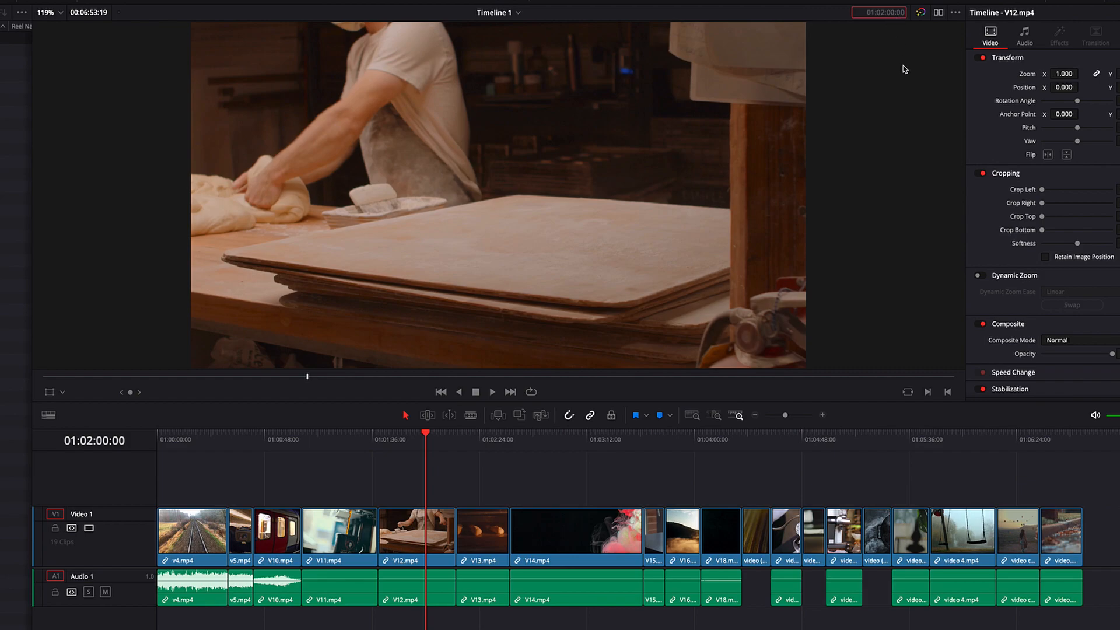
left_click(883, 11)
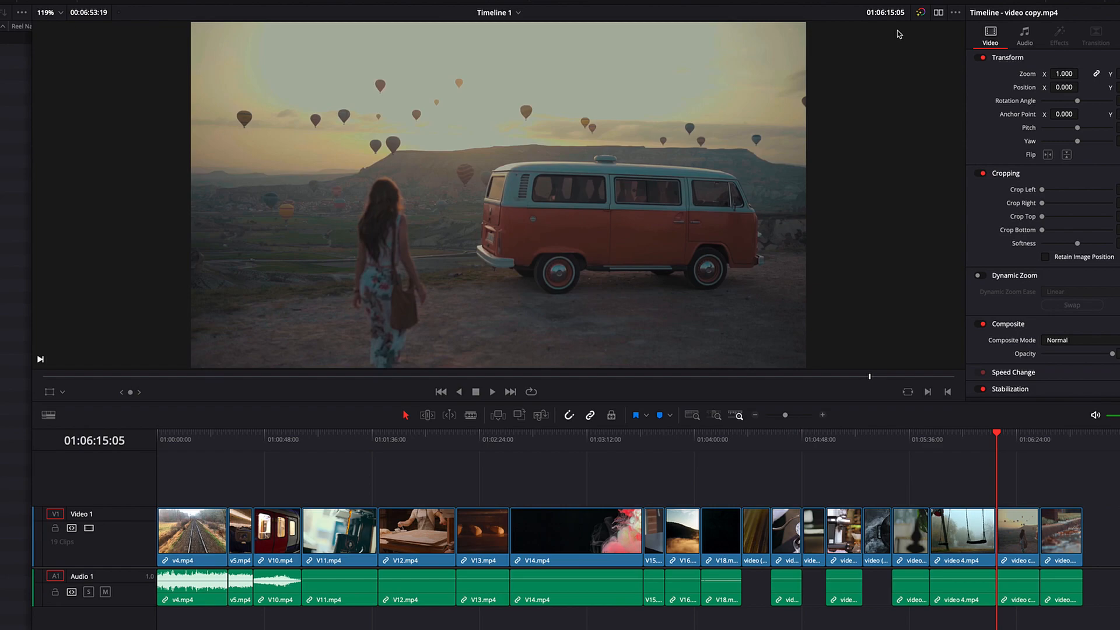
mouse_move(893, 17)
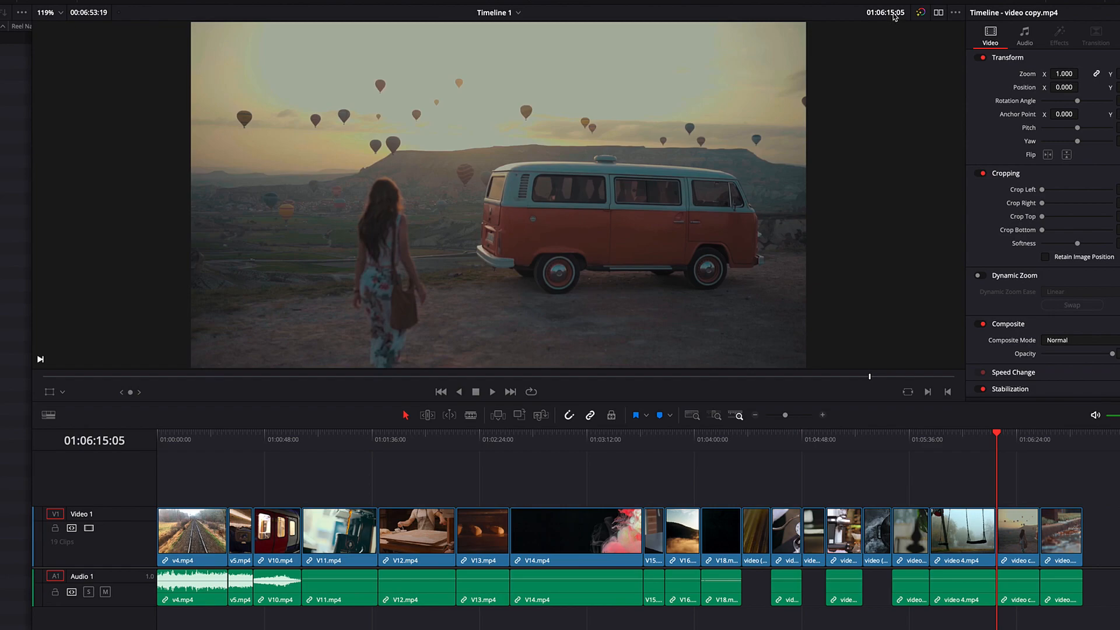
Enter 01:02:00:00 in the viewer timecode to return to the V12.mp4 bakery clip
left_click(879, 12)
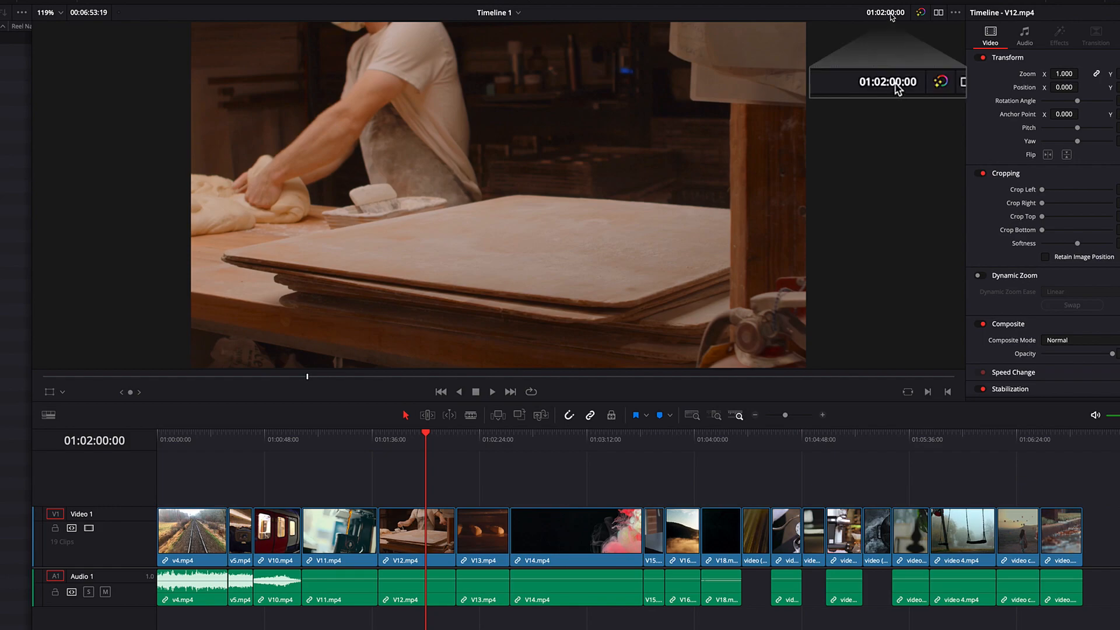
Advance the playhead by +20 frames, then +2000 to 01:02:20:20 on V13.mp4
left_click(887, 80)
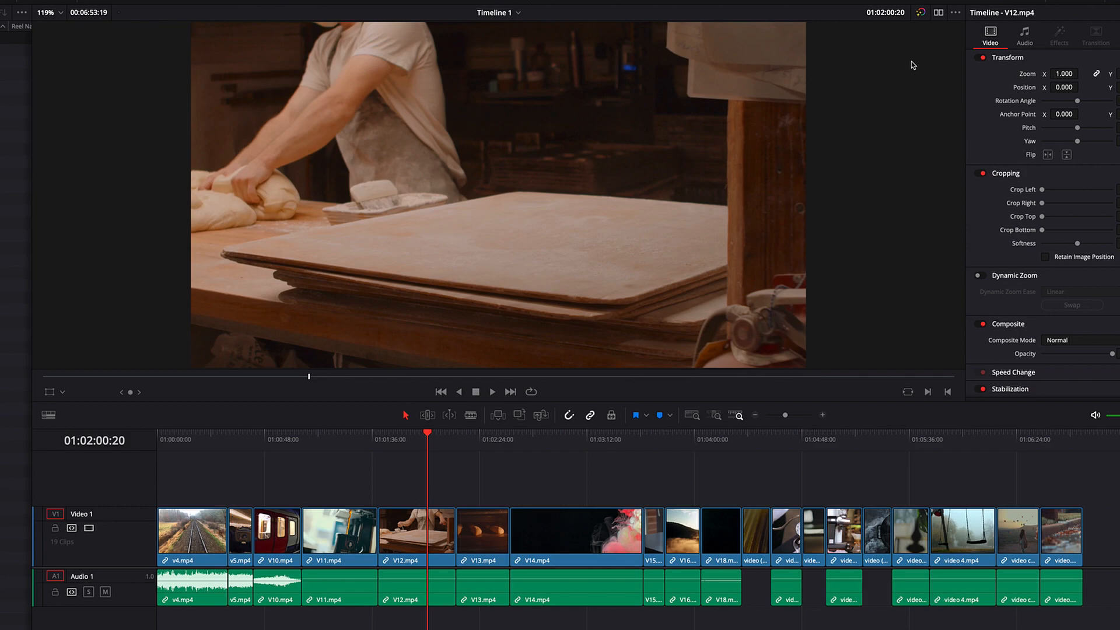
mouse_move(902, 32)
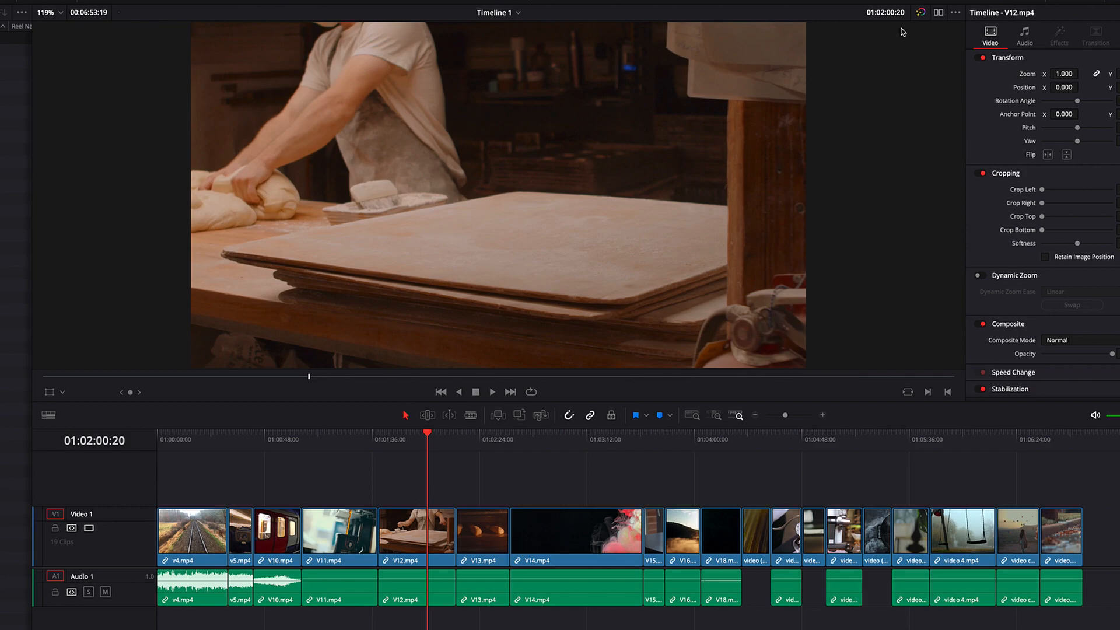
left_click(885, 12)
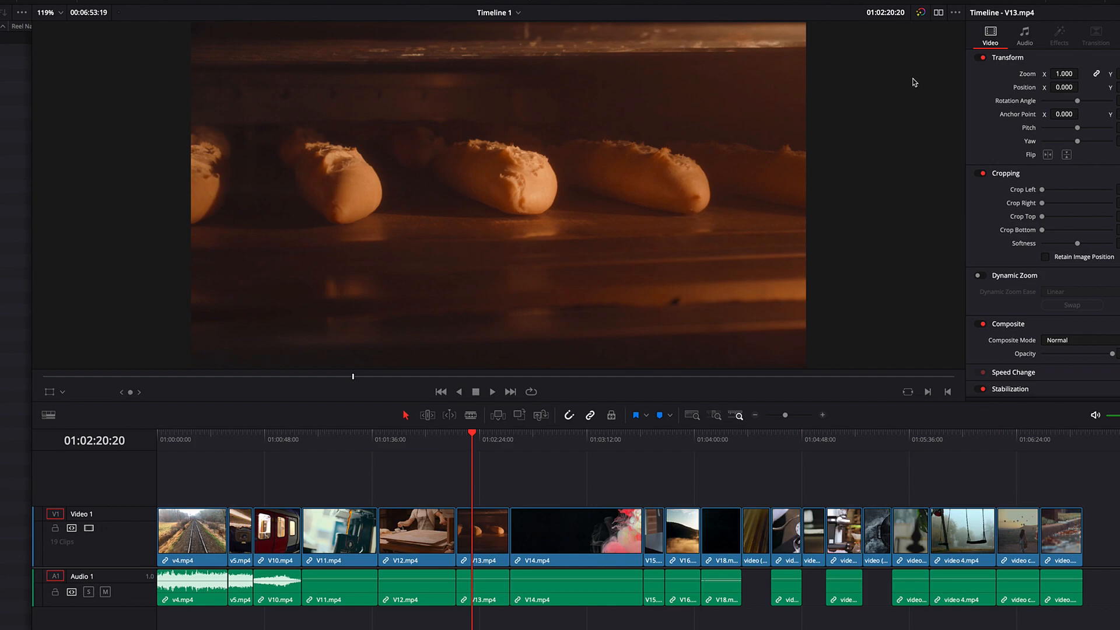
left_click(885, 12)
type("06:15:05")
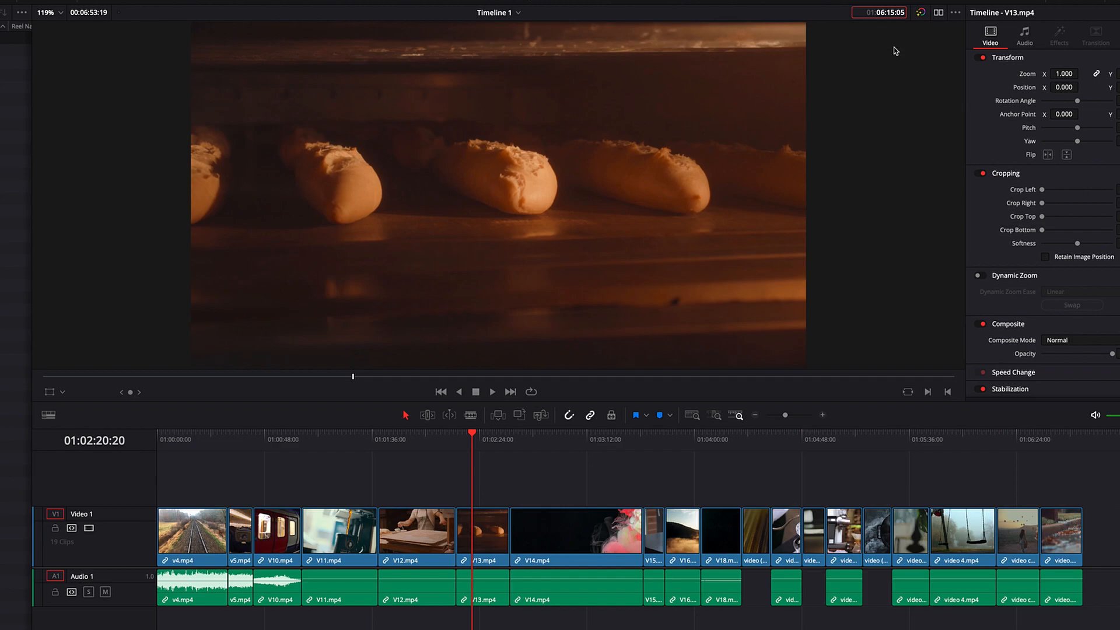
Go to 01:06:15:05, then advance +1010 to 01:06:25:15 on the van clip
left_click(997, 440)
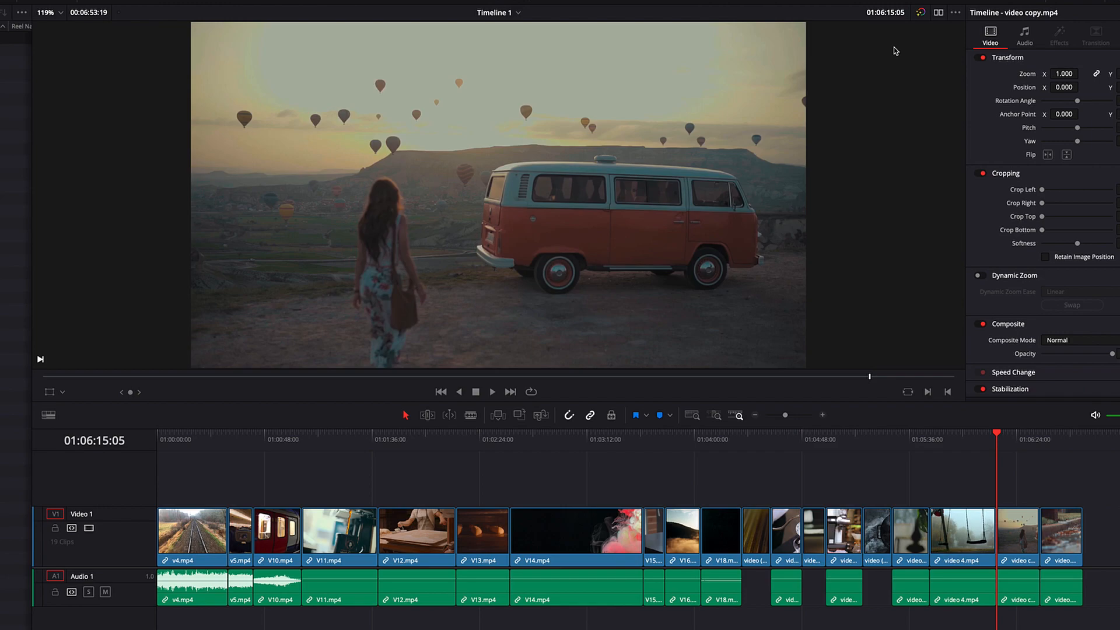
mouse_move(960, 470)
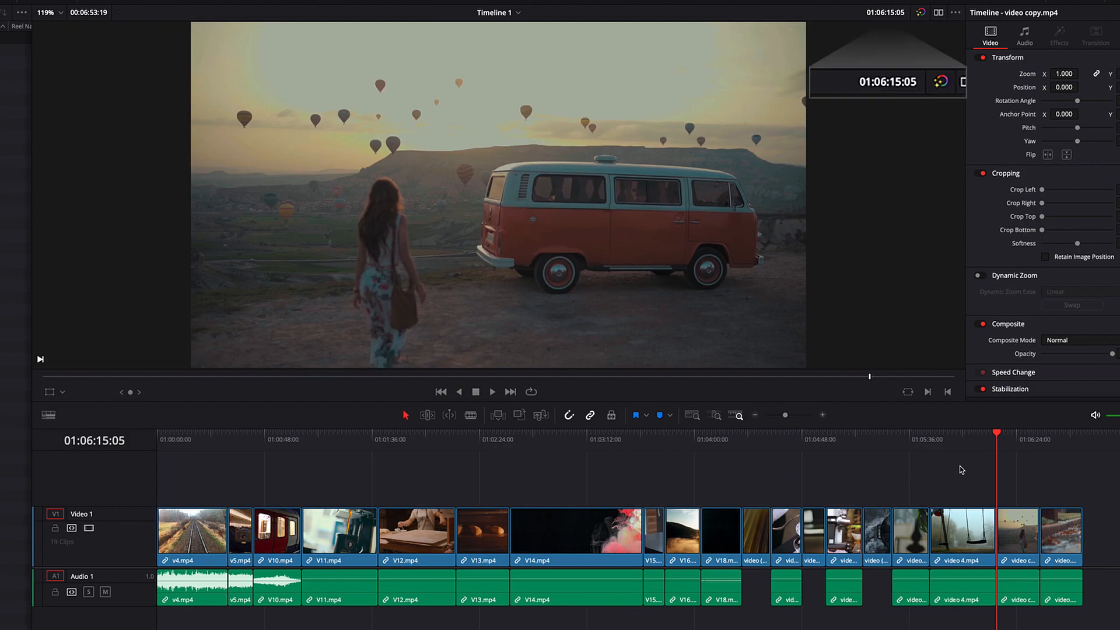
mouse_move(894, 93)
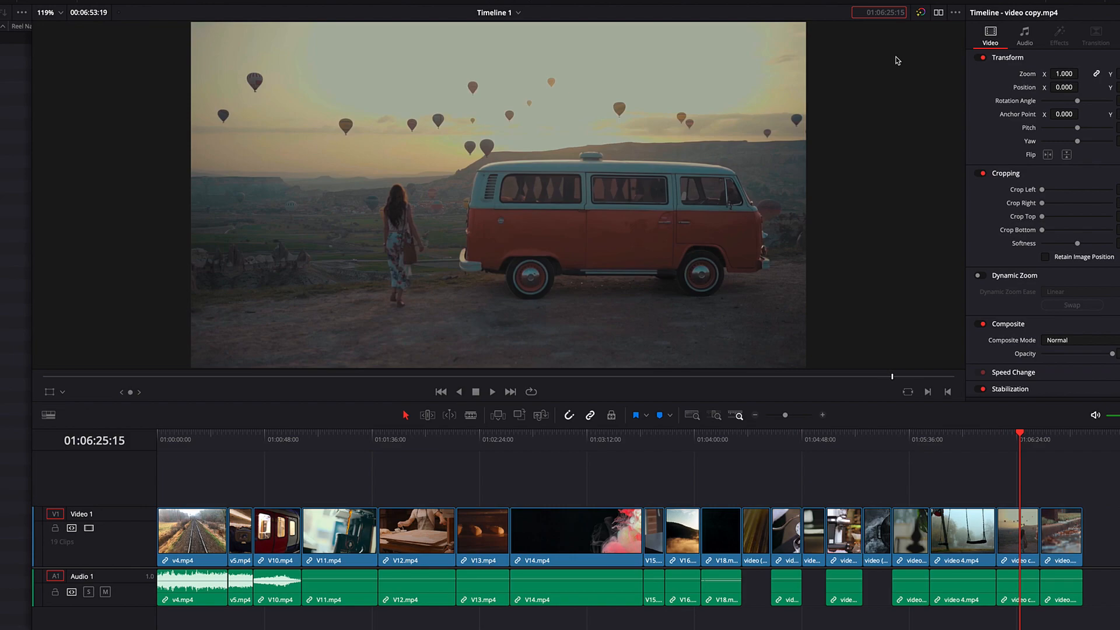
Step back -040000 to 01:02:25:15, then go to V12.mp4 at 01:01:38:23
left_click(879, 12)
type("-00:04:00:00")
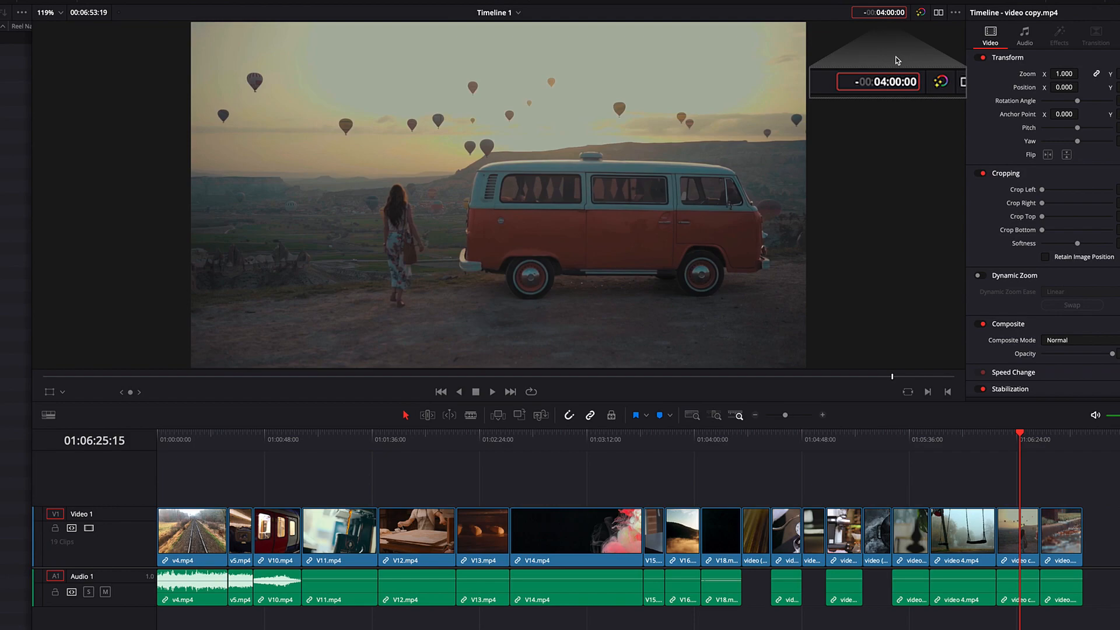
left_click(483, 440)
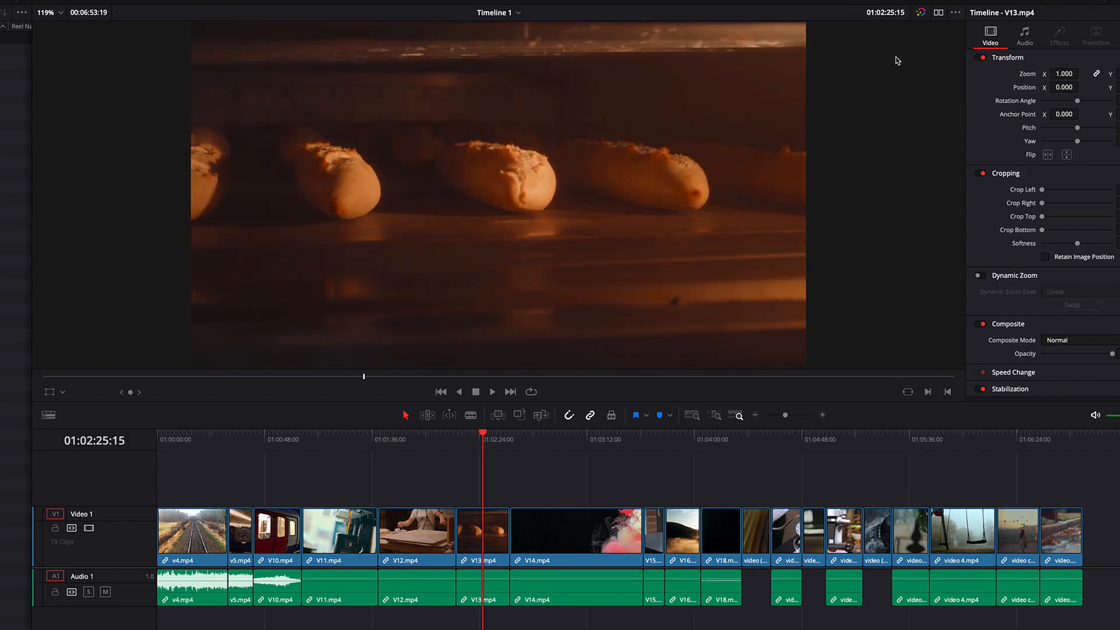
mouse_move(890, 26)
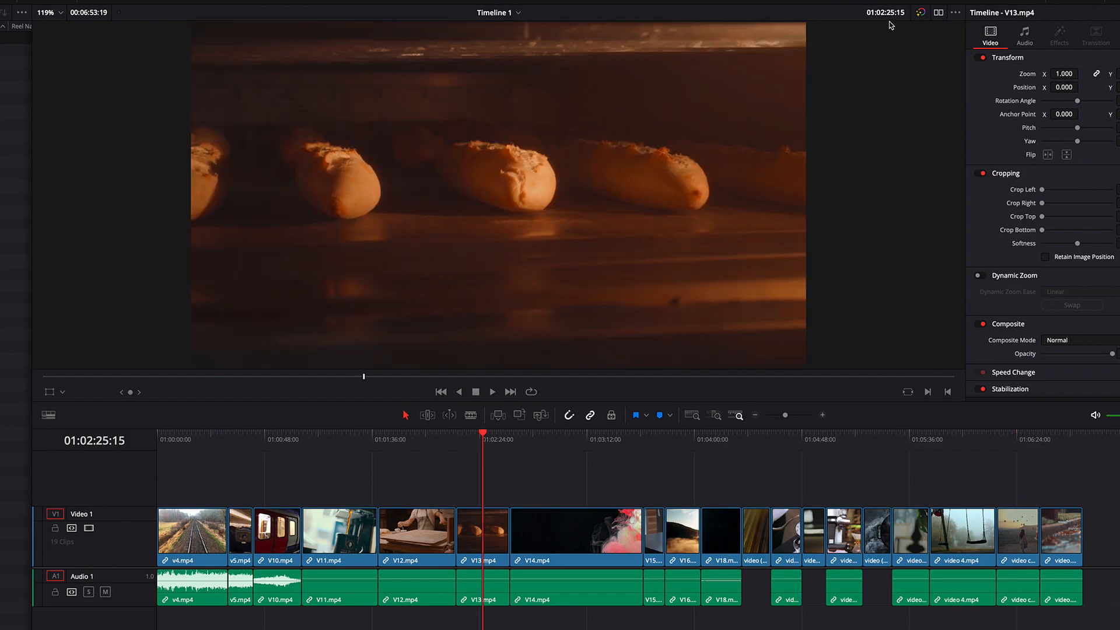
left_click(885, 12)
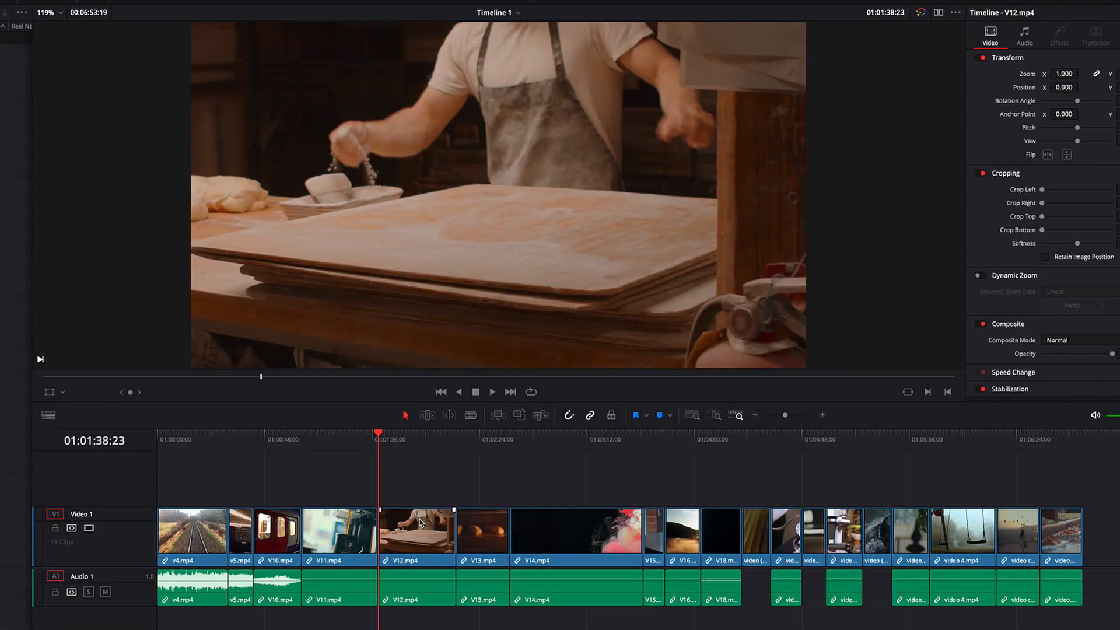
Select V12.mp4 and shift it a minute later with +10000, following the playhead to its new start
left_click(416, 530)
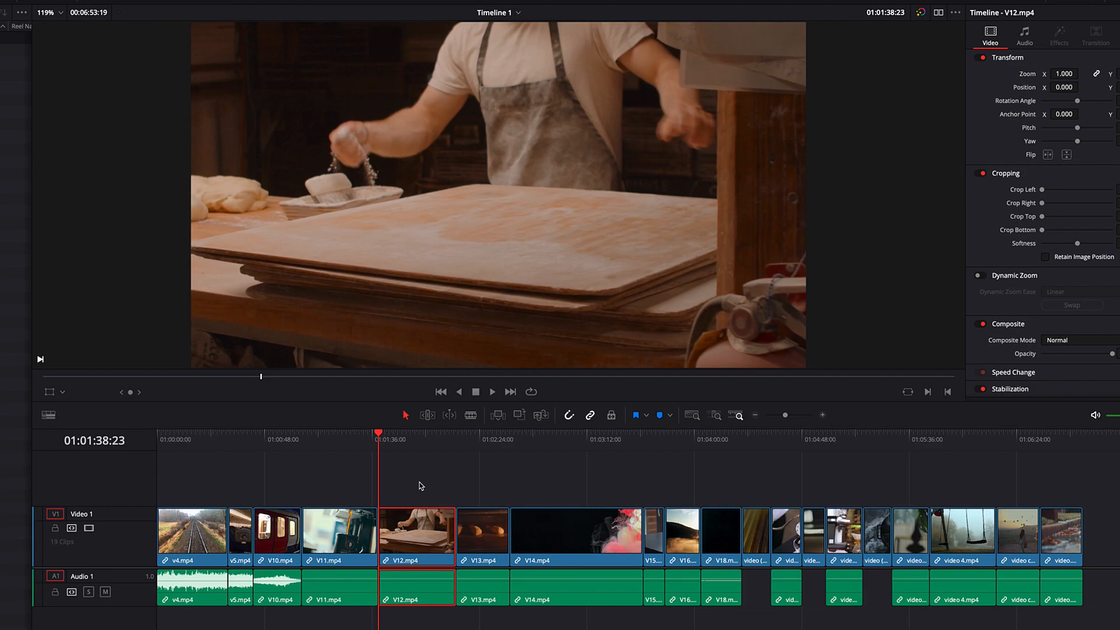
mouse_move(889, 17)
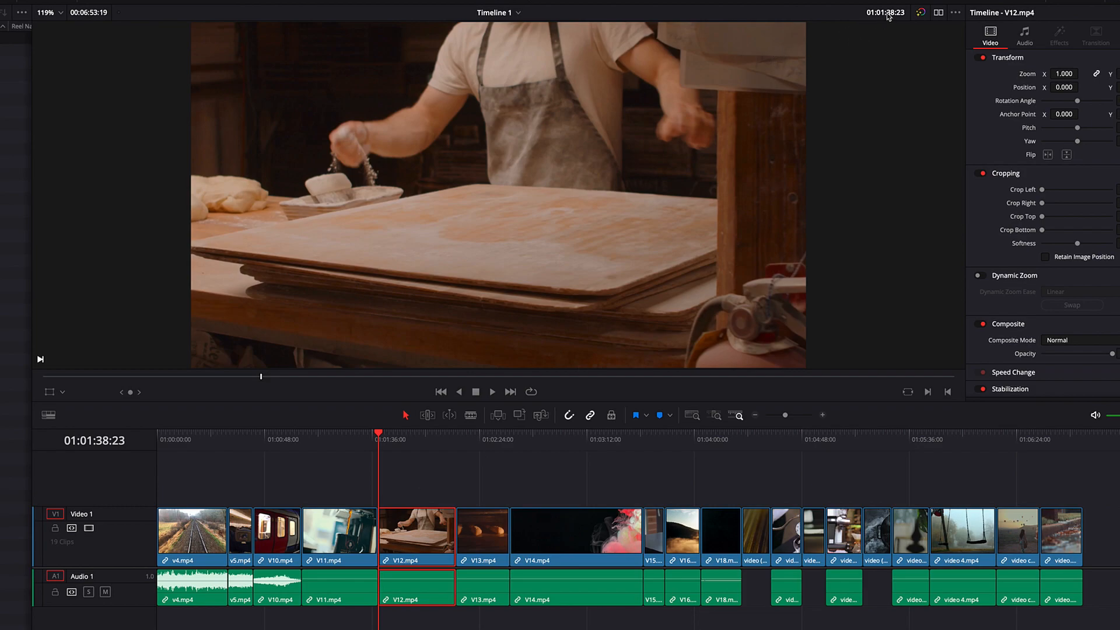
left_click(884, 12)
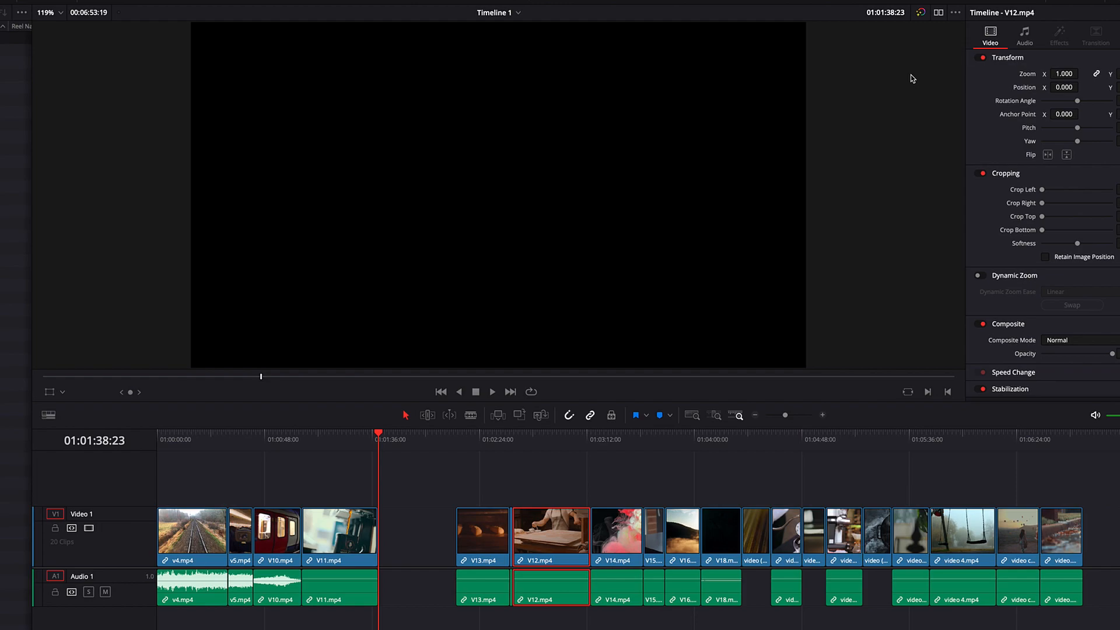
mouse_move(514, 441)
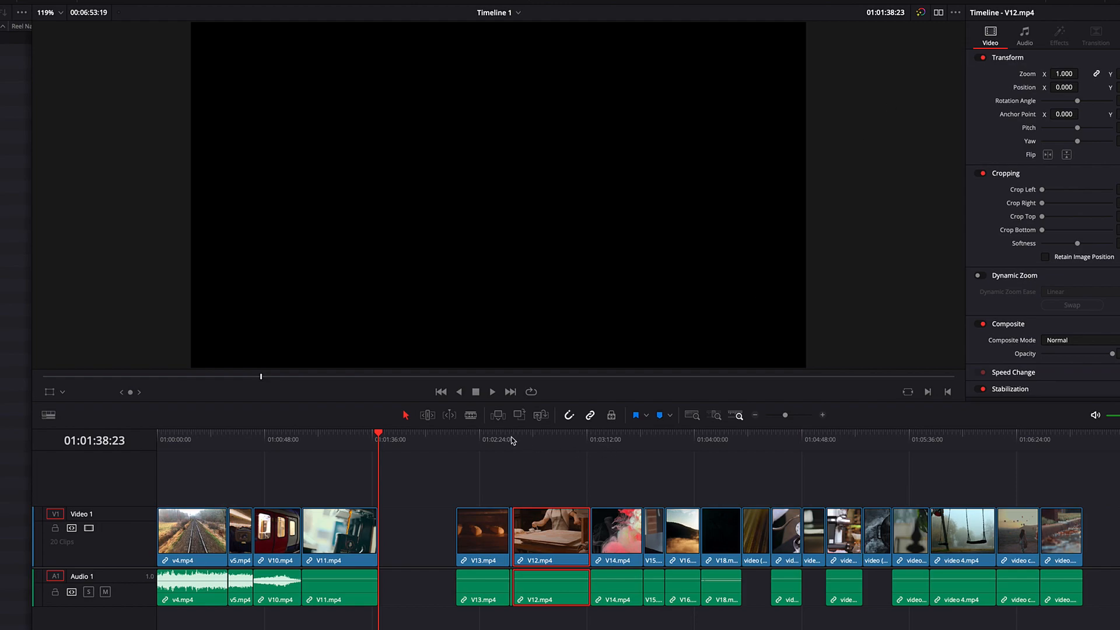
left_click(512, 440)
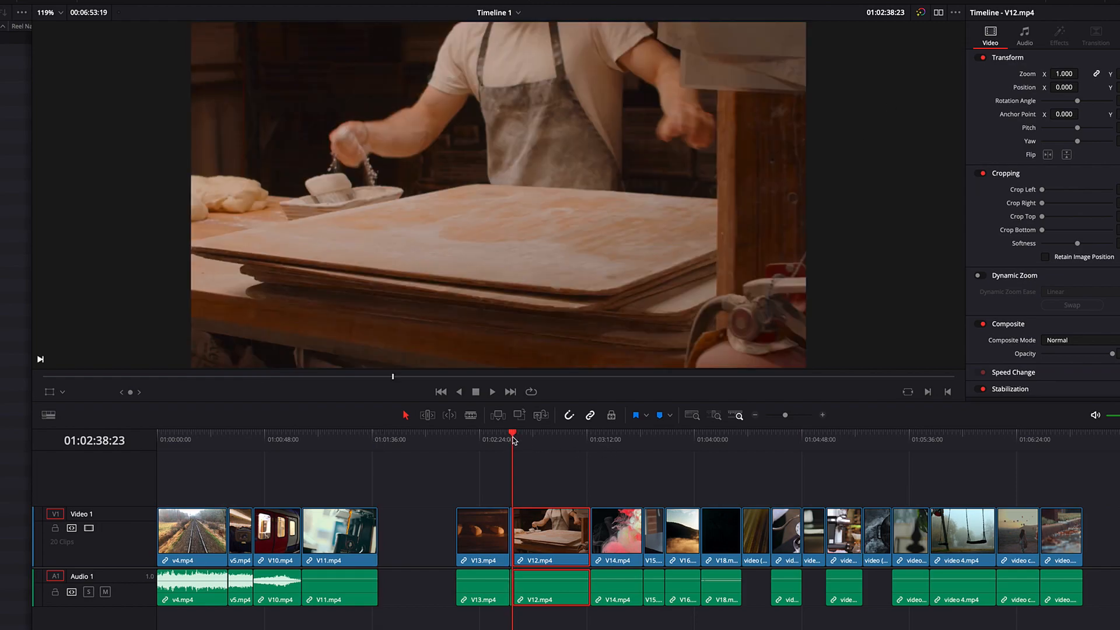
Shift V12.mp4 back with -10000, leaving a gap before V14.mp4 at 01:01:38:23
left_click(885, 12)
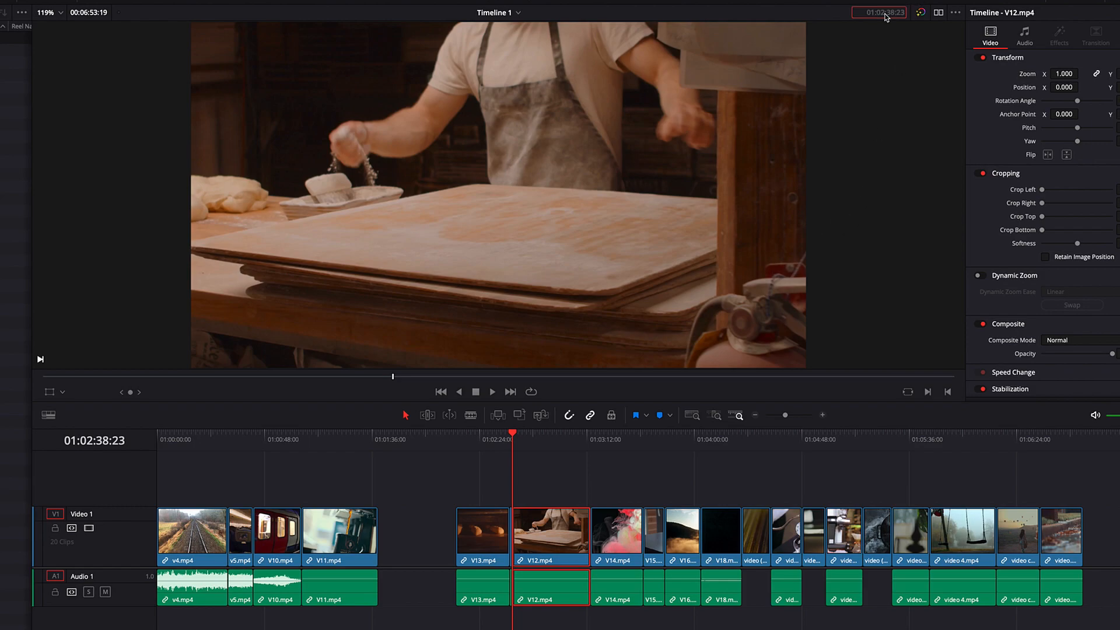
mouse_move(894, 70)
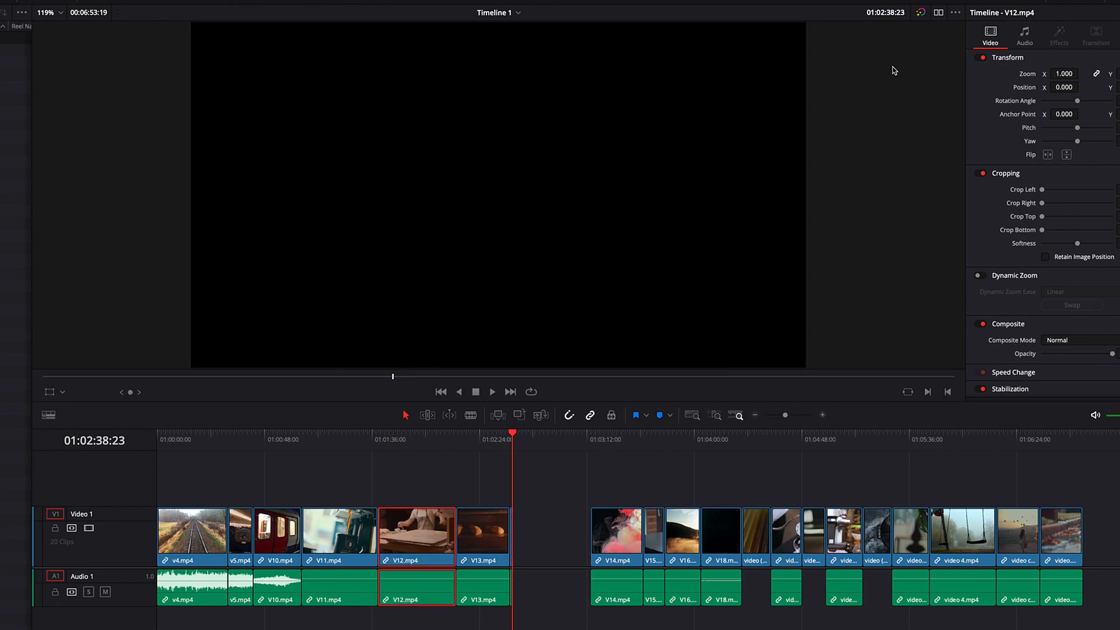
left_click(378, 433)
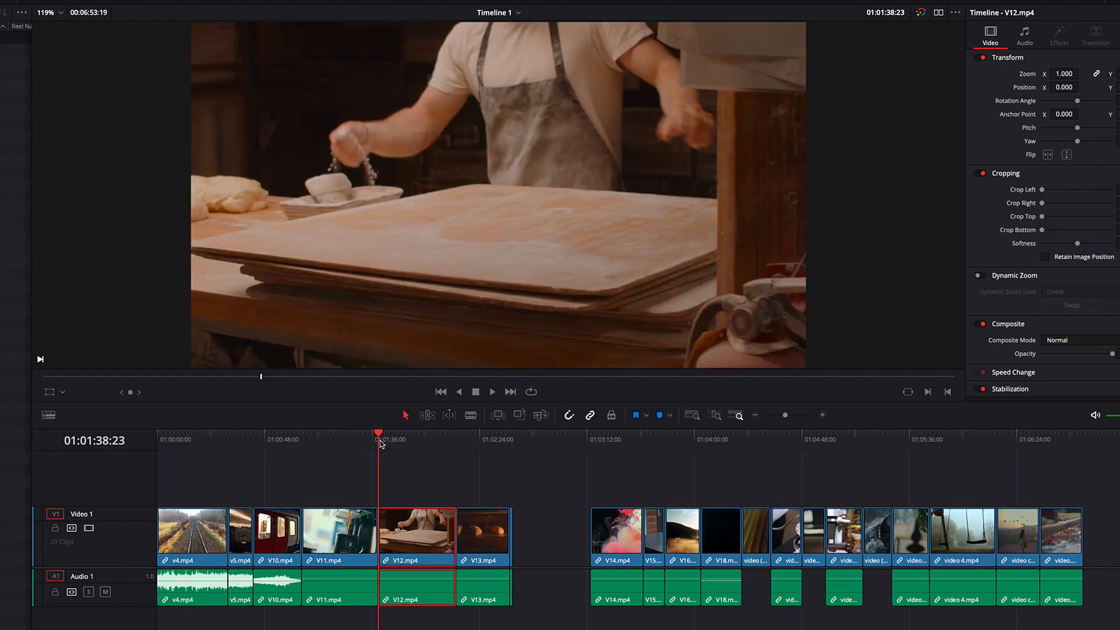
mouse_move(426, 481)
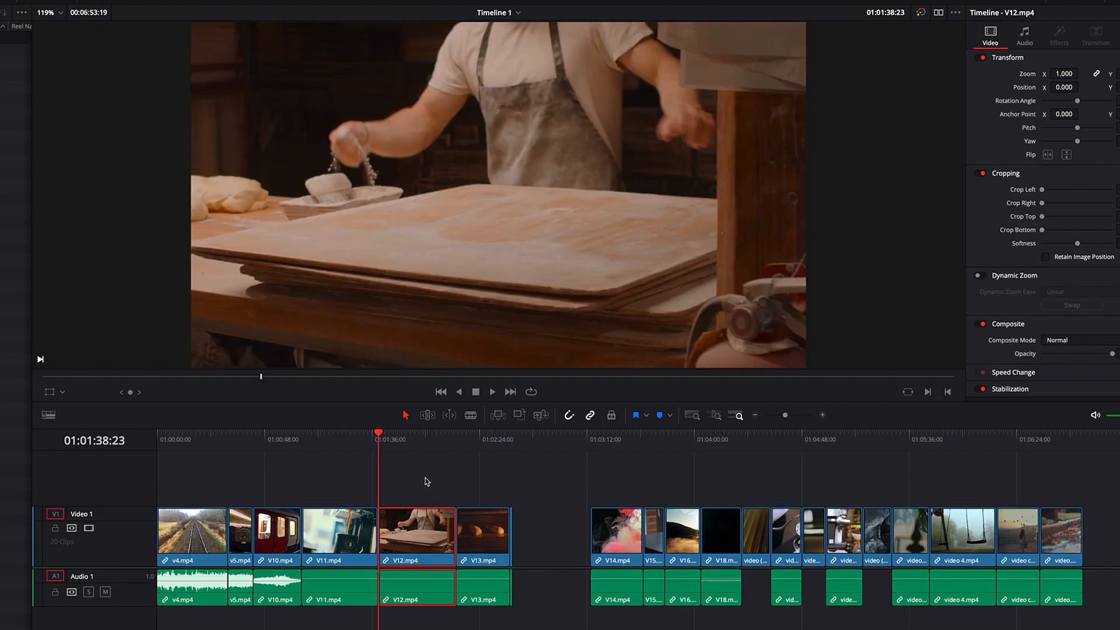